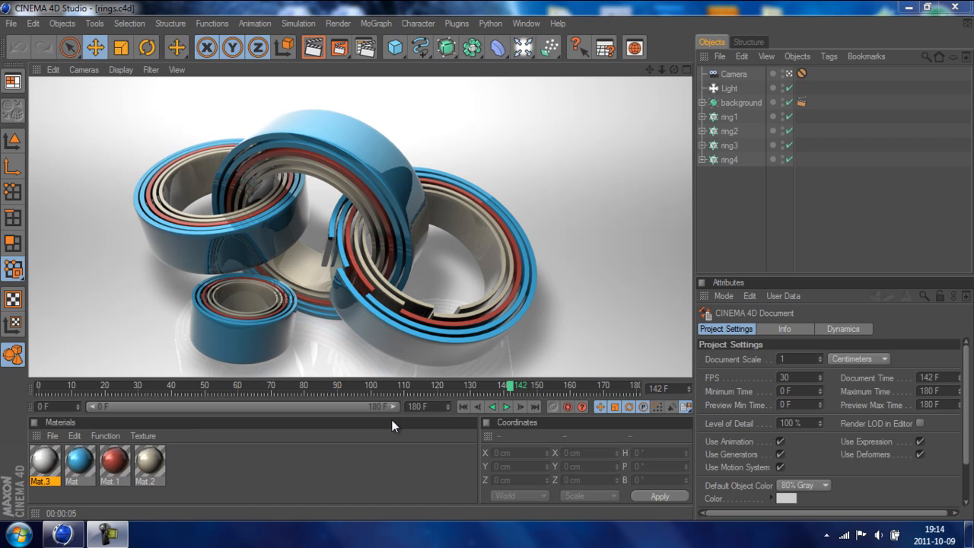
# - Preview the finished single-ring and three-colour ring growth animations from the timeline
pyautogui.click(505, 407)
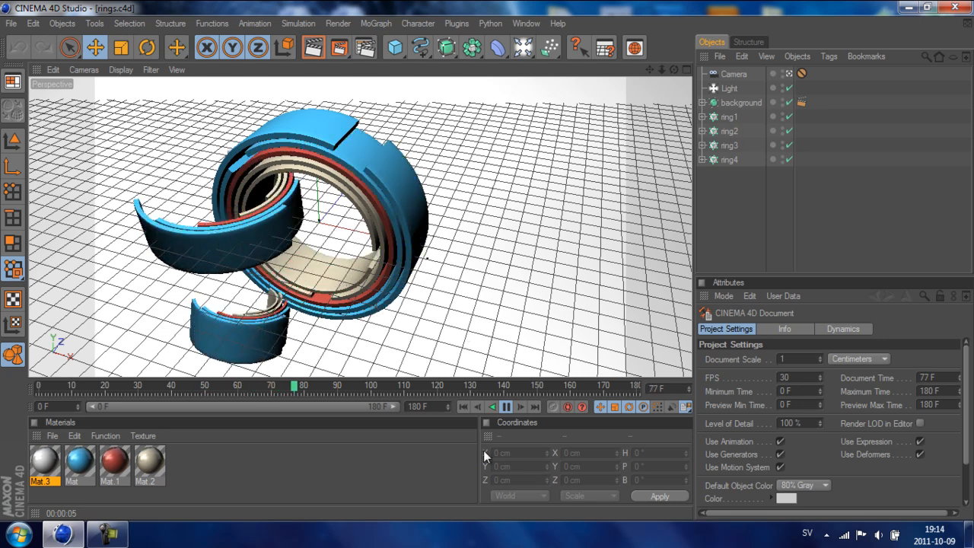
pyautogui.click(507, 408)
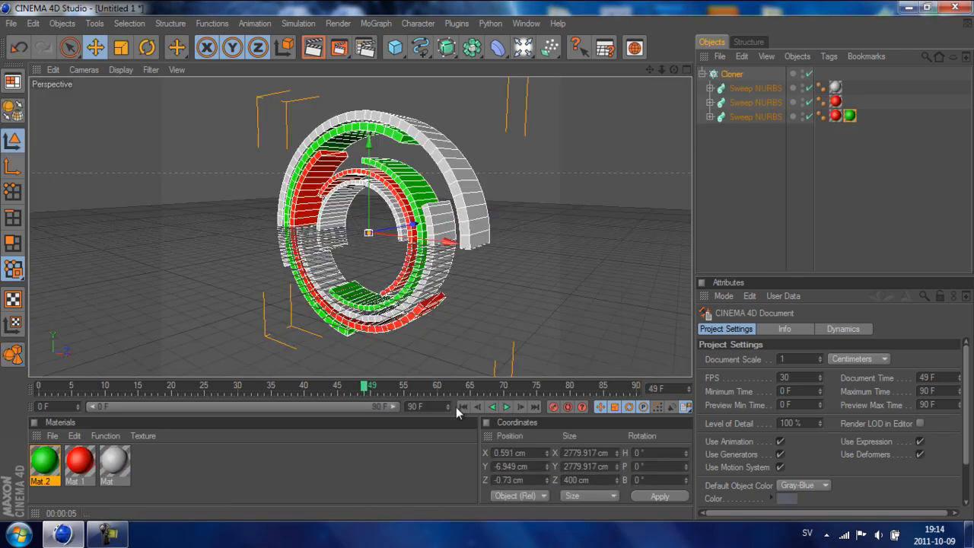
pyautogui.click(505, 407)
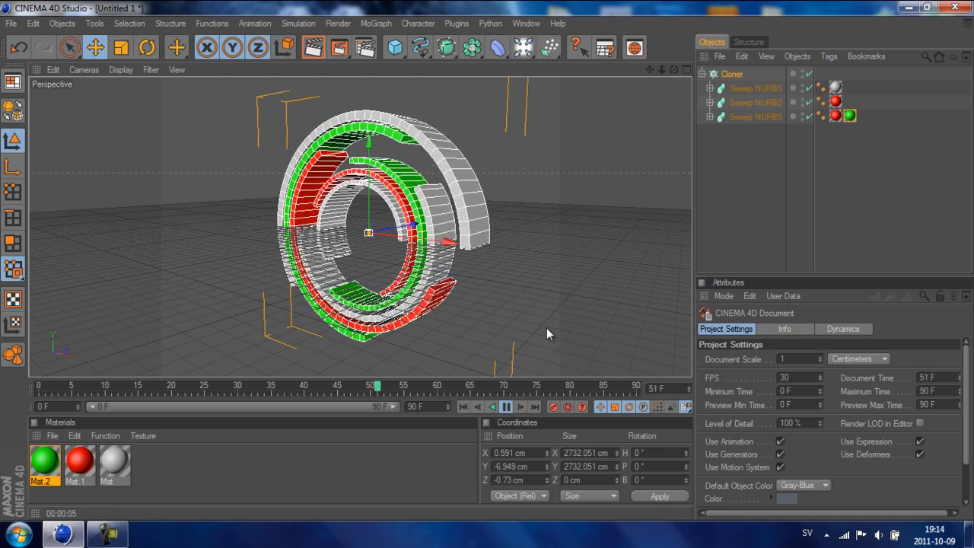
pyautogui.click(505, 407)
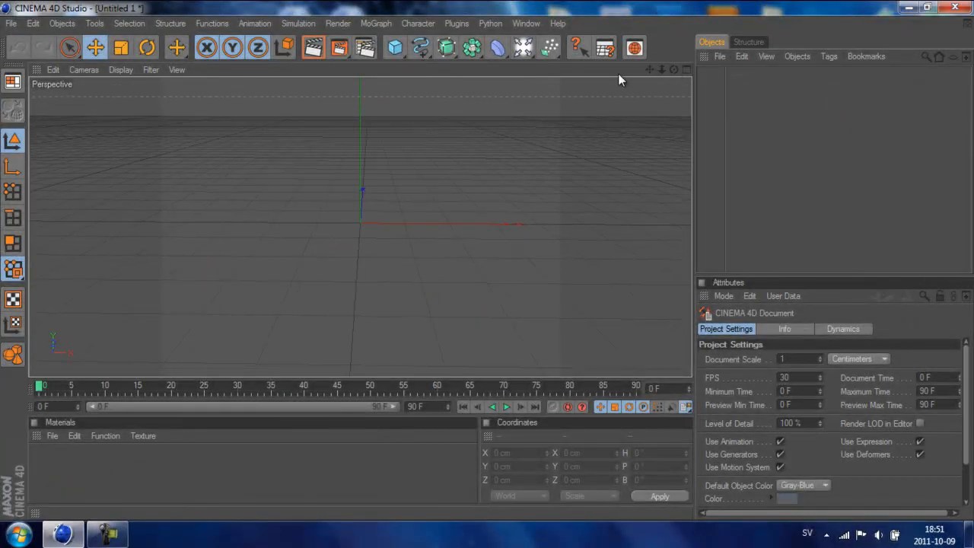
# - Add a circle spline and a rectangle spline, narrowing the rectangle's width
pyautogui.click(447, 47)
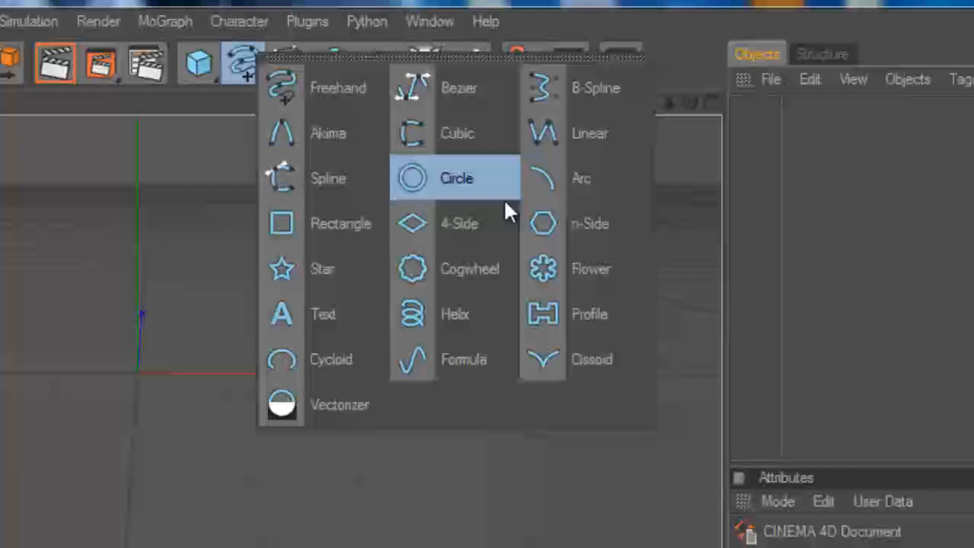
pyautogui.click(455, 176)
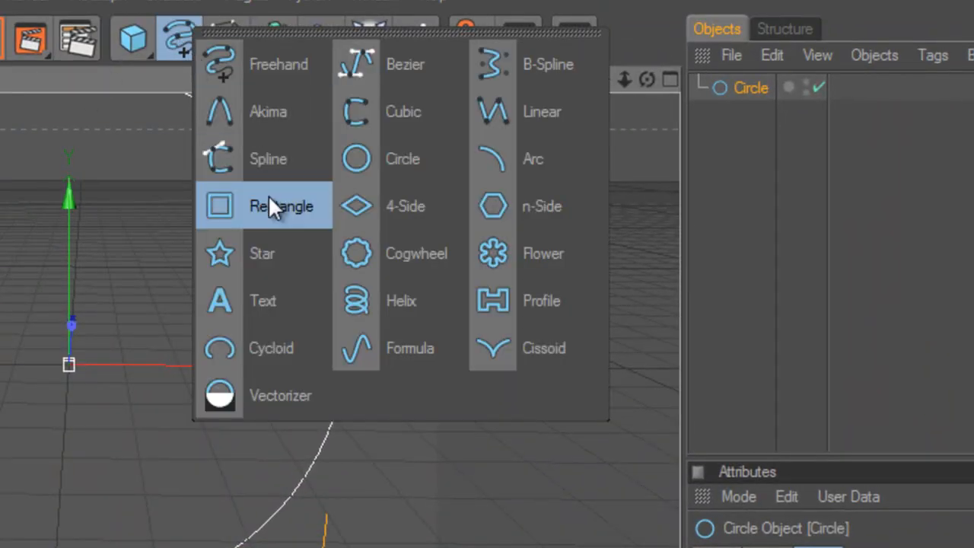
pyautogui.click(280, 205)
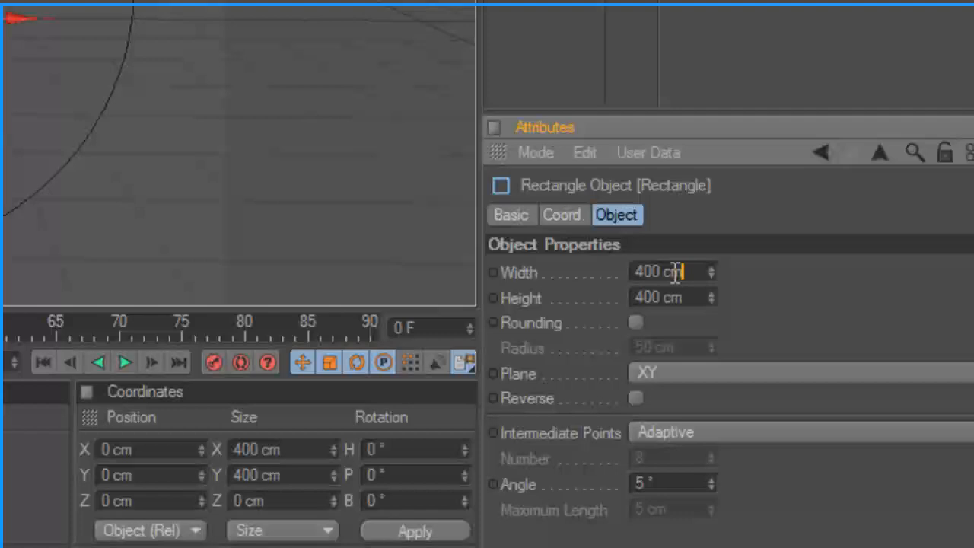
pyautogui.tripleClick(669, 265)
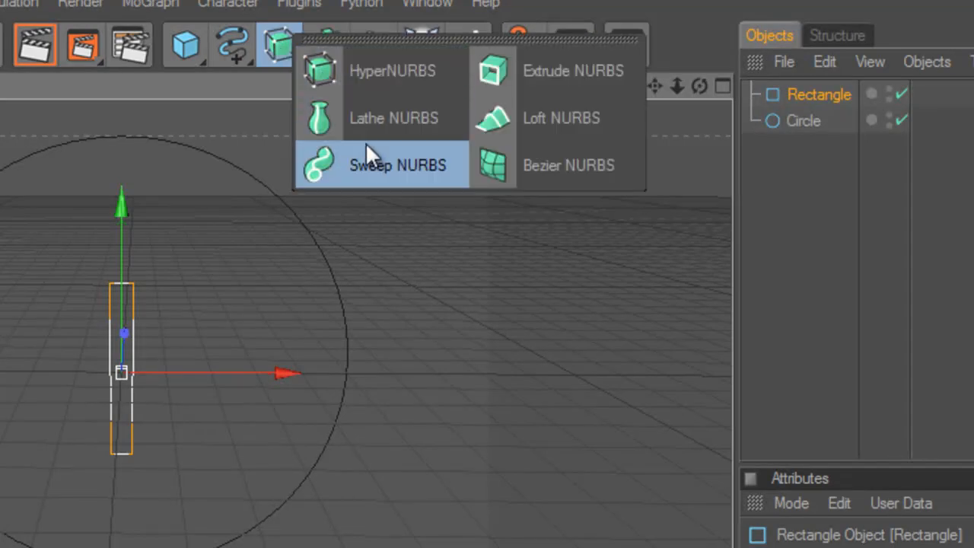
# - Add a Sweep NURBS holding the rectangle and circle, sizing the profile 35 by 400 cm
pyautogui.click(396, 164)
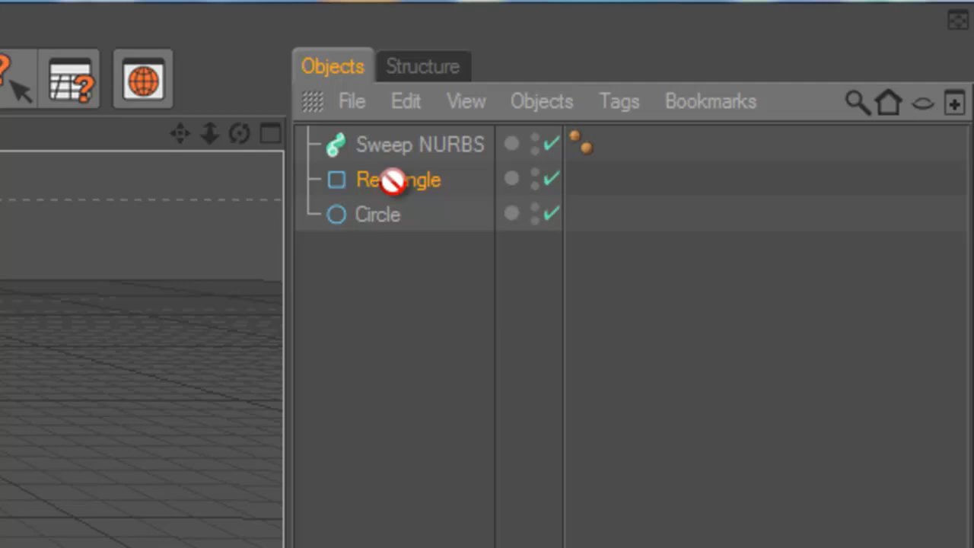
pyautogui.moveTo(398, 180); pyautogui.dragTo(419, 145)
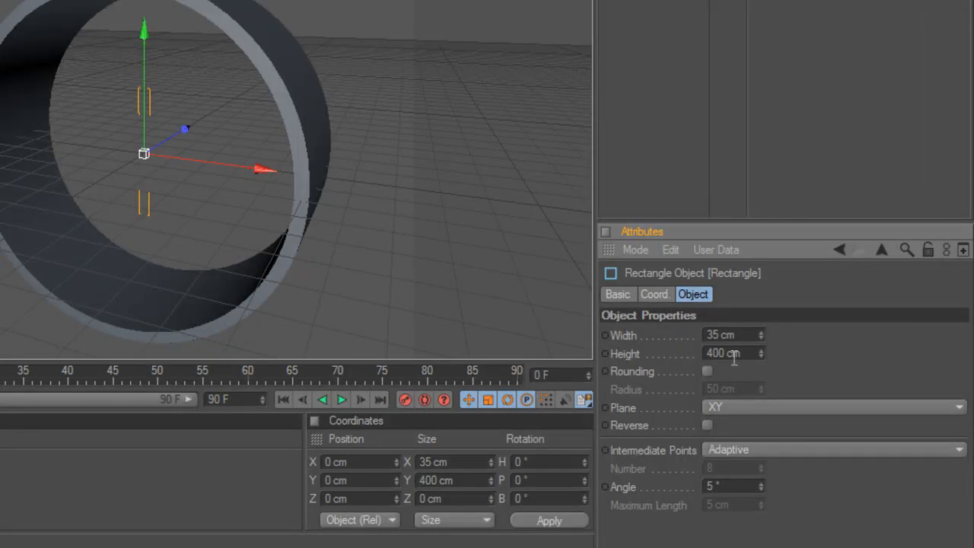
pyautogui.tripleClick(731, 353)
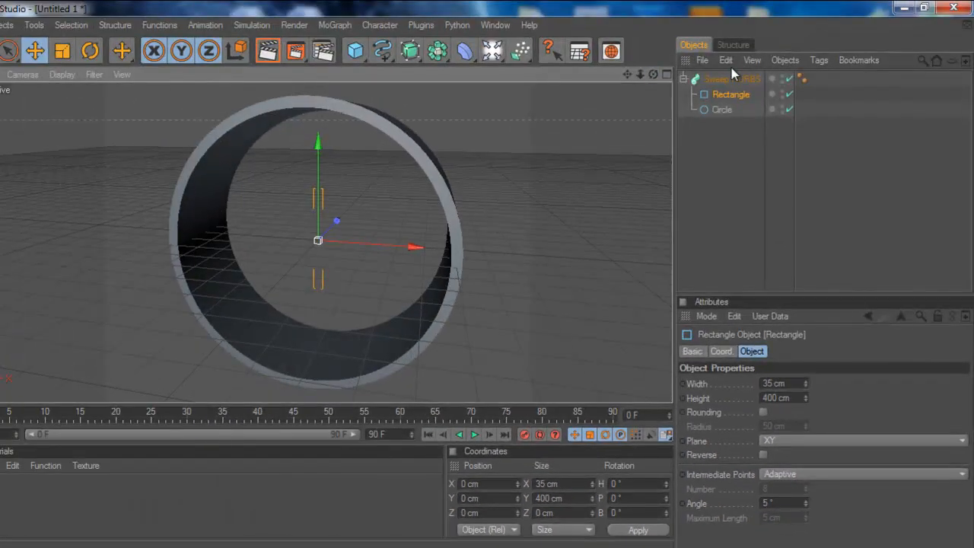
# - Wrap the Sweep NURBS ring in a linear Cloner with count 3 and Position Y 0 cm
pyautogui.click(688, 79)
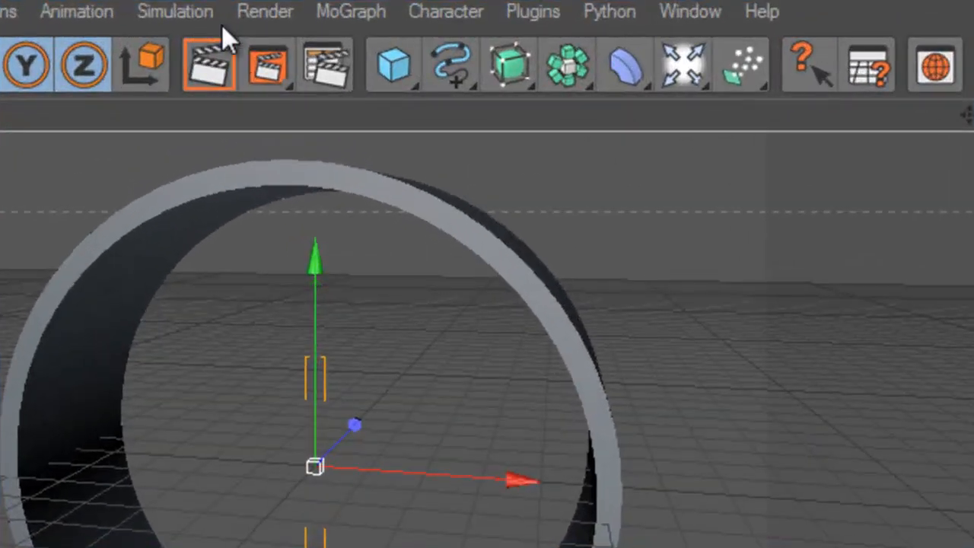
pyautogui.moveTo(409, 247)
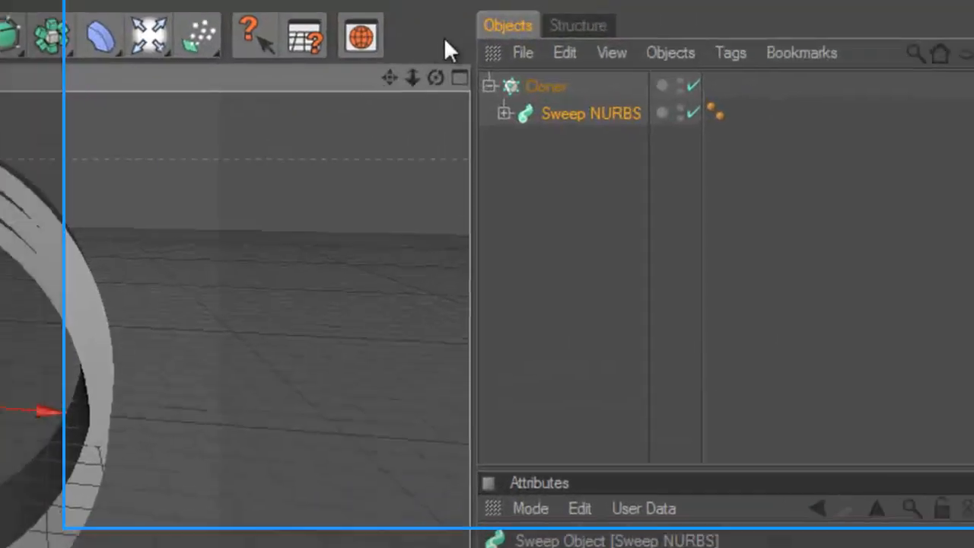
pyautogui.click(545, 85)
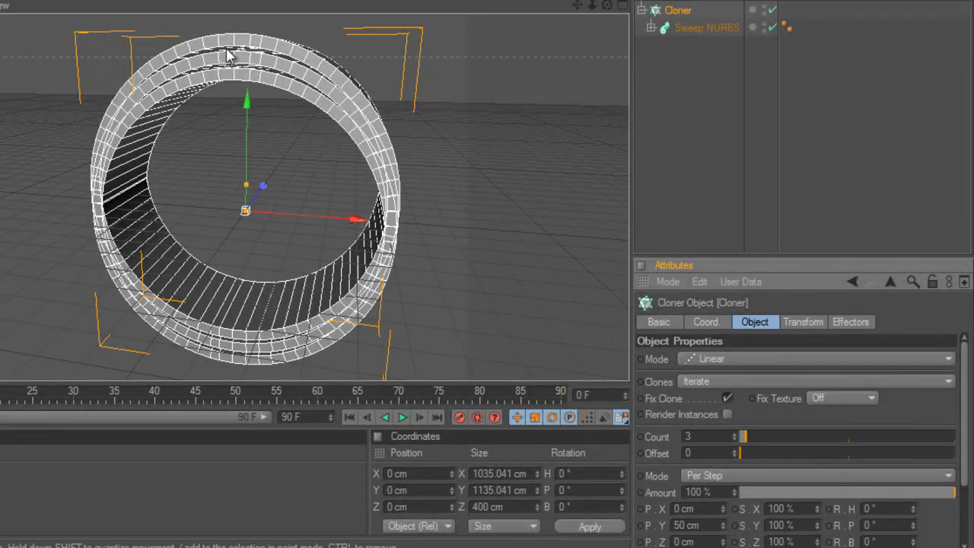
pyautogui.moveTo(247, 106)
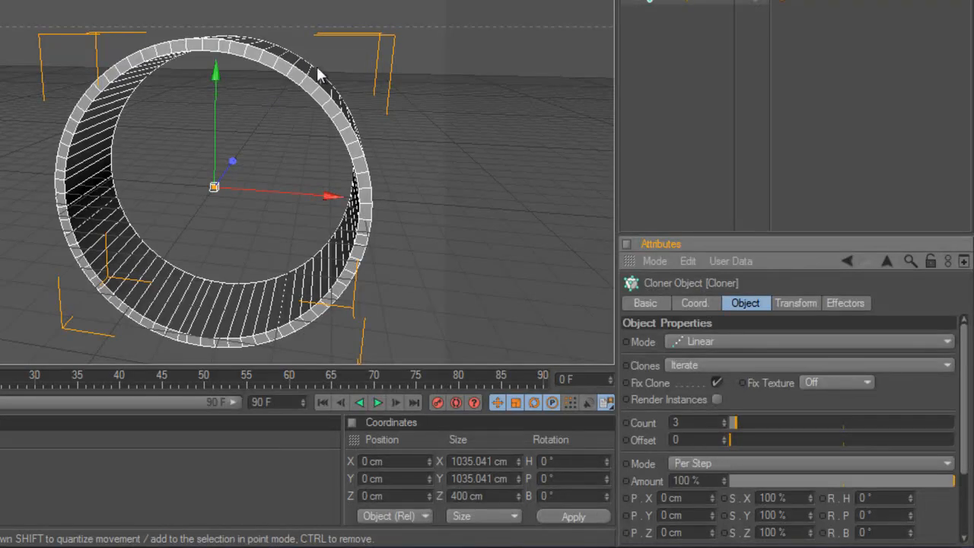
pyautogui.moveTo(296, 169)
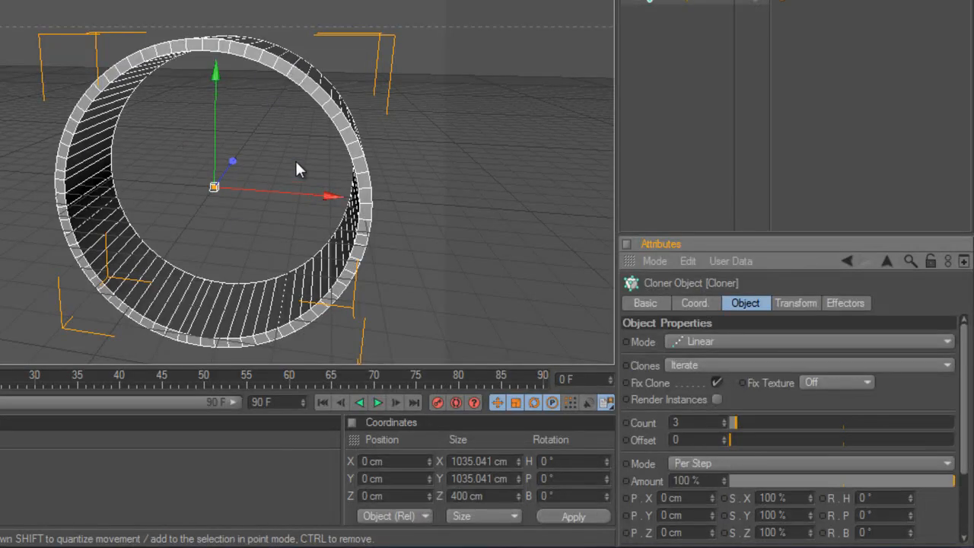
pyautogui.moveTo(289, 103)
pyautogui.write('10')
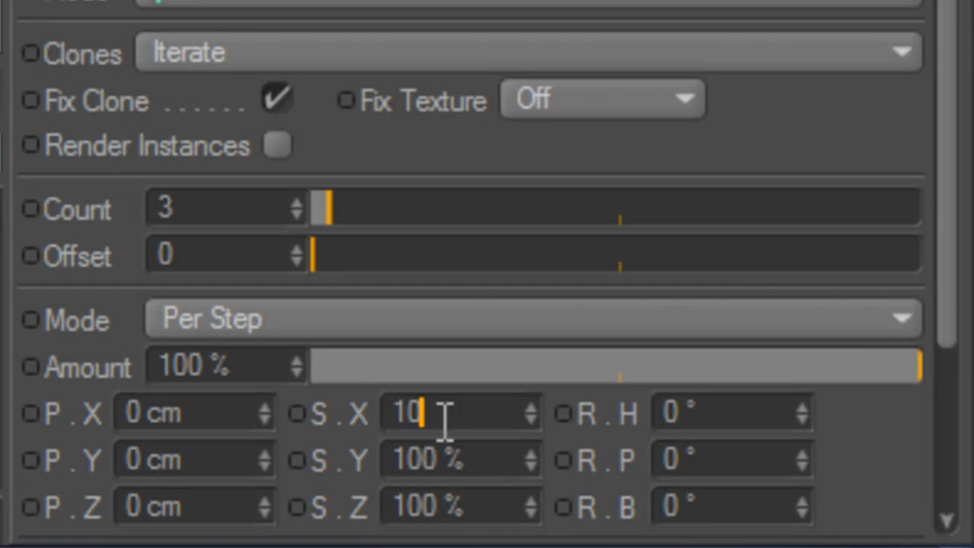
# - Change the Cloner's per-step S.X and S.Y scale so the rings nest concentrically
pyautogui.write('2')
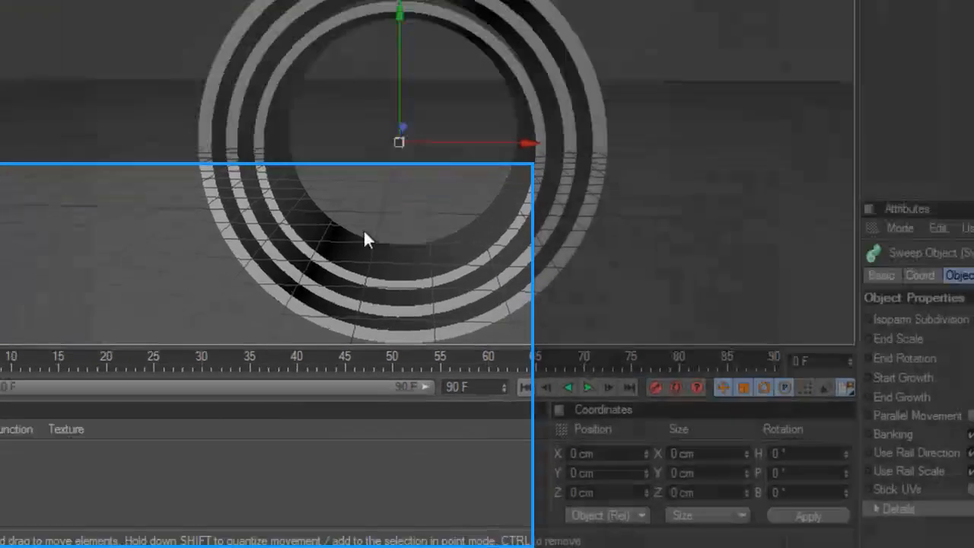
# - Assign the Mat material to the Sweep NURBS so all three rings turn white
pyautogui.click(110, 382)
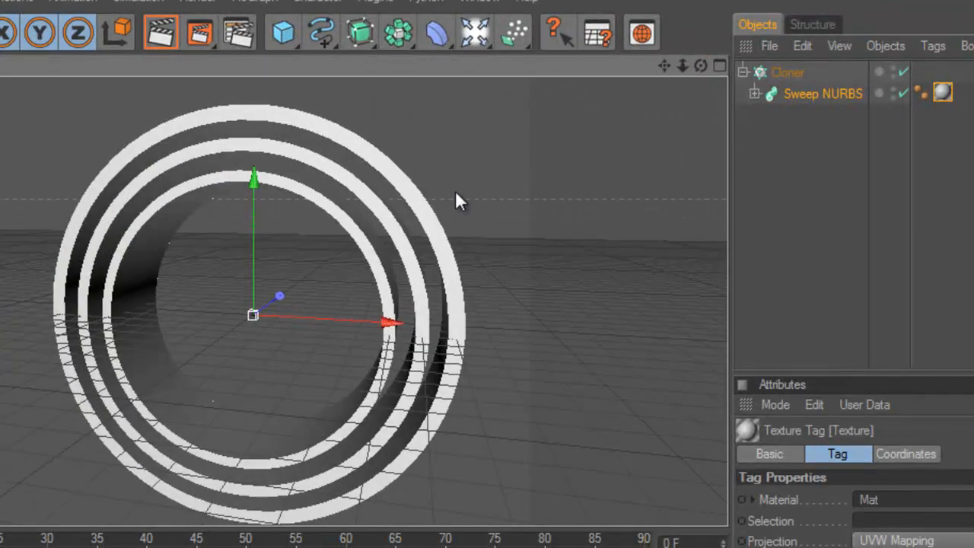
pyautogui.moveTo(488, 212)
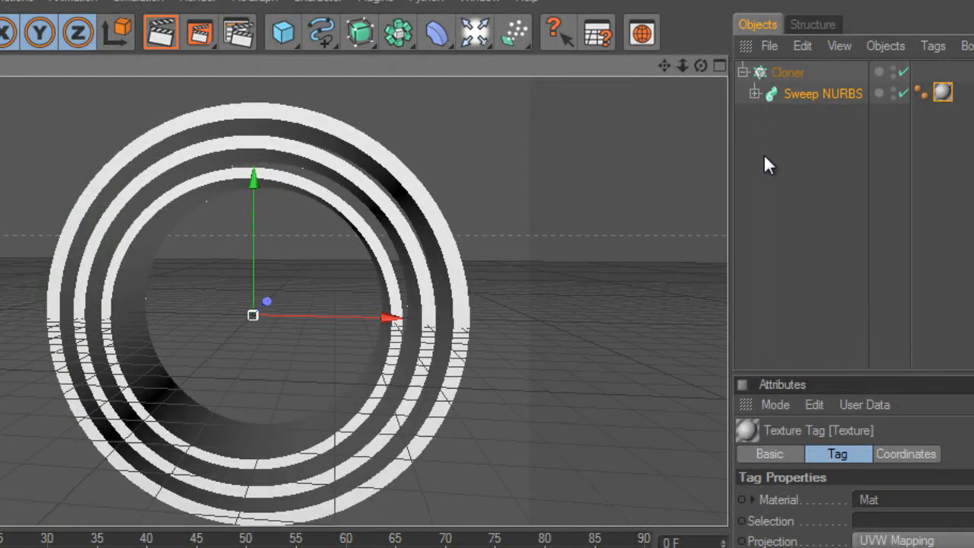
pyautogui.click(822, 93)
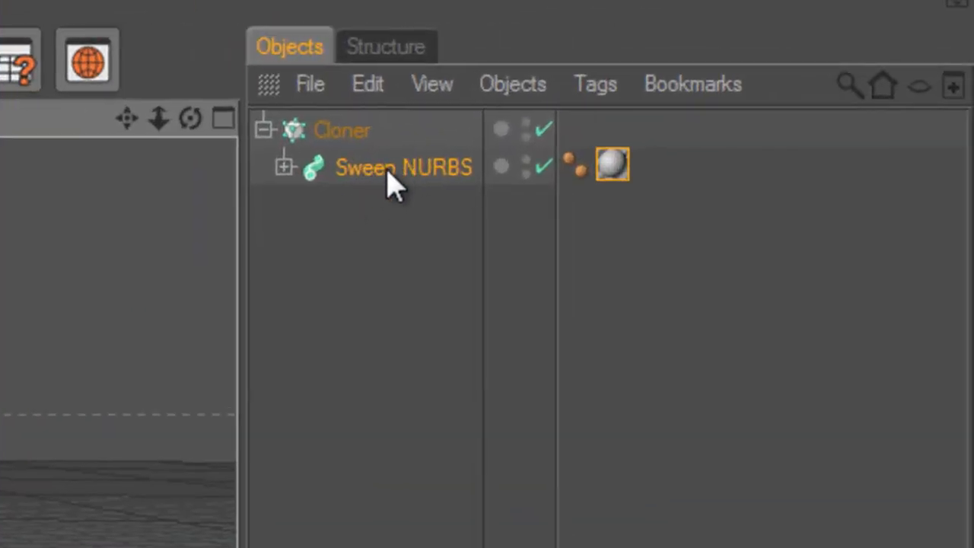
pyautogui.moveTo(404, 166)
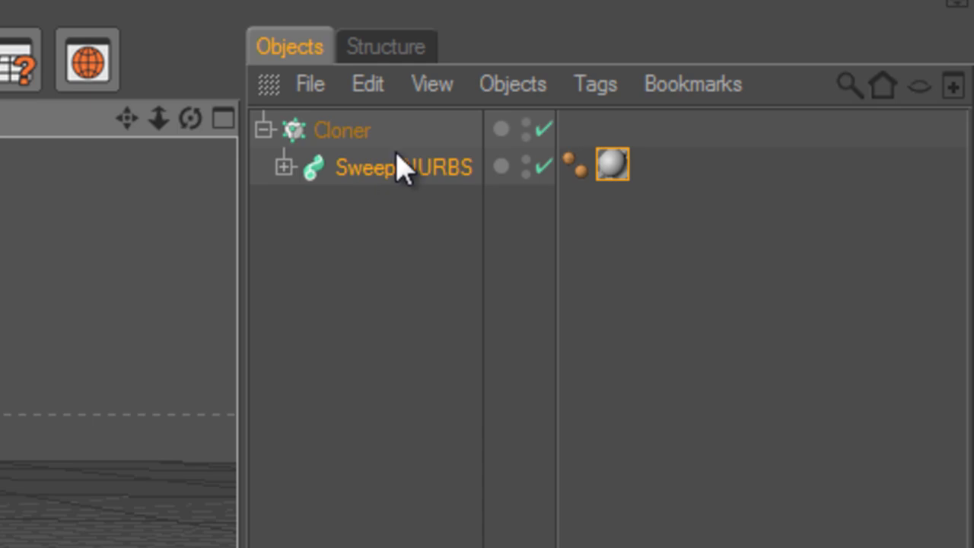
pyautogui.moveTo(384, 185)
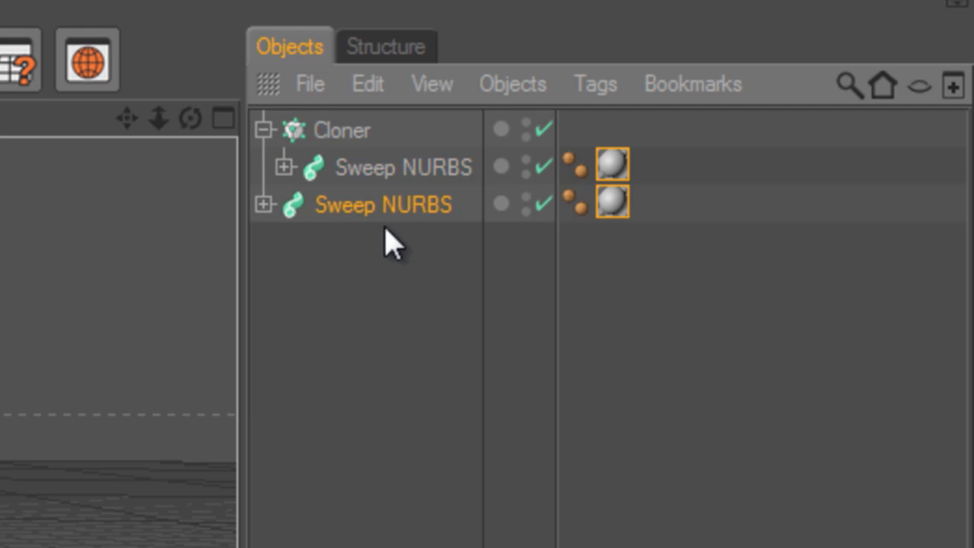
pyautogui.moveTo(353, 225)
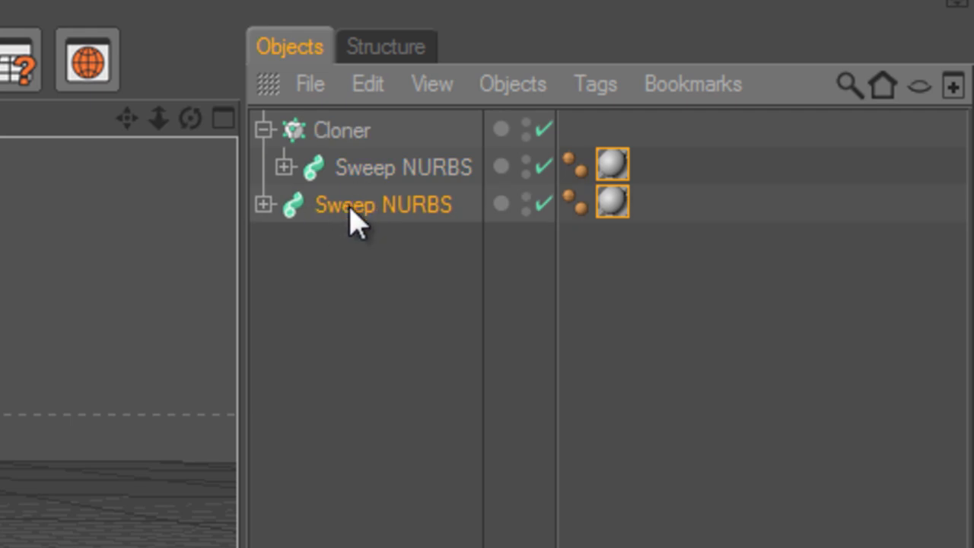
pyautogui.moveTo(274, 144)
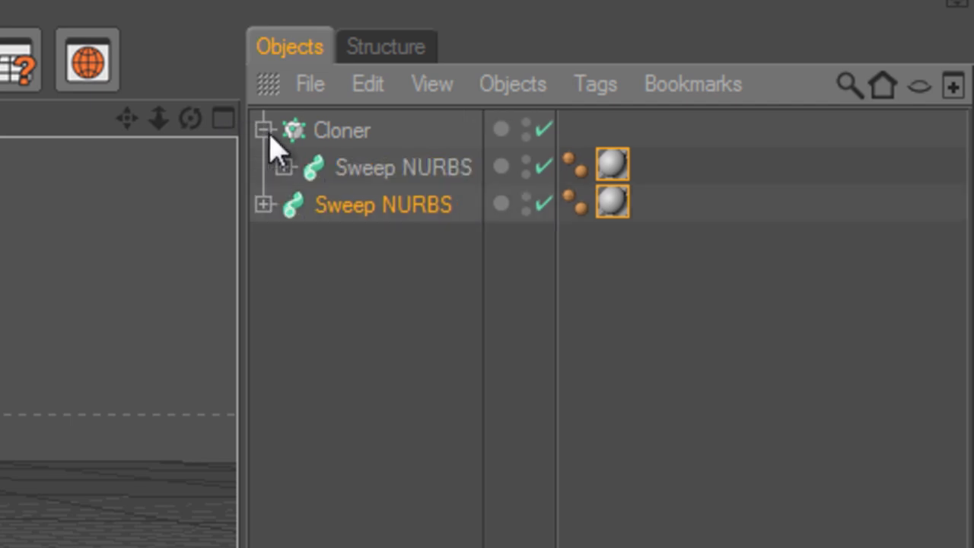
pyautogui.moveTo(369, 221)
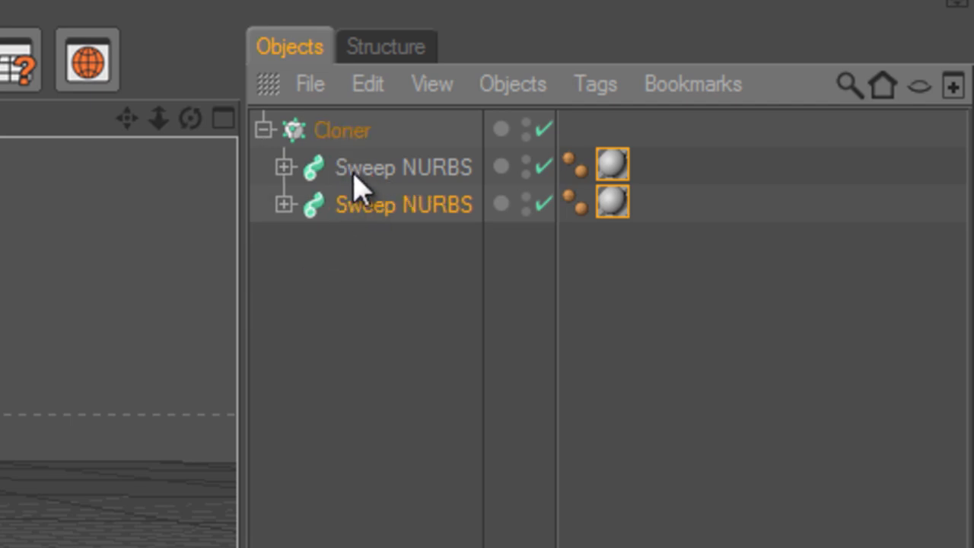
# - Place the duplicate Sweep NURBS inside the Cloner beside the original
pyautogui.click(401, 167)
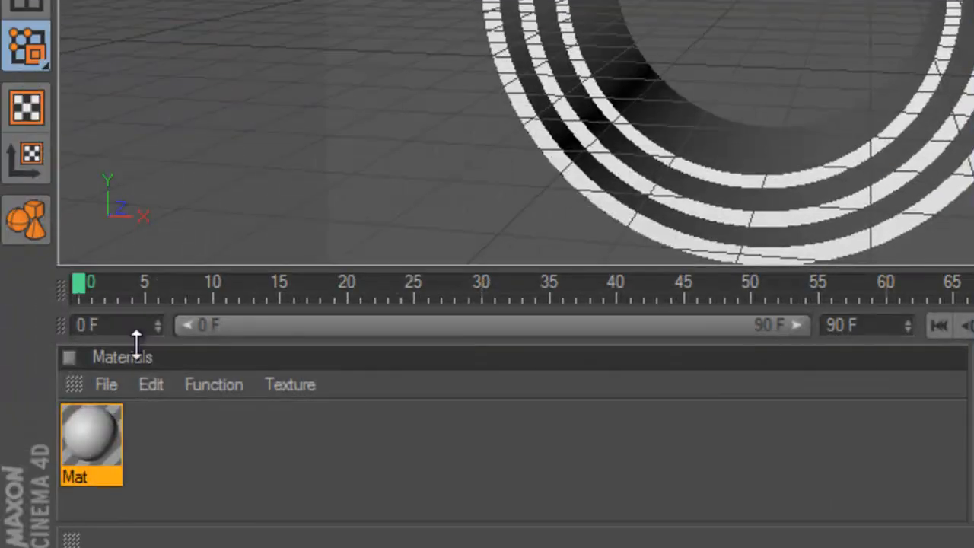
# - Create red and green materials and assign them to the second and third sweeps
pyautogui.click(106, 383)
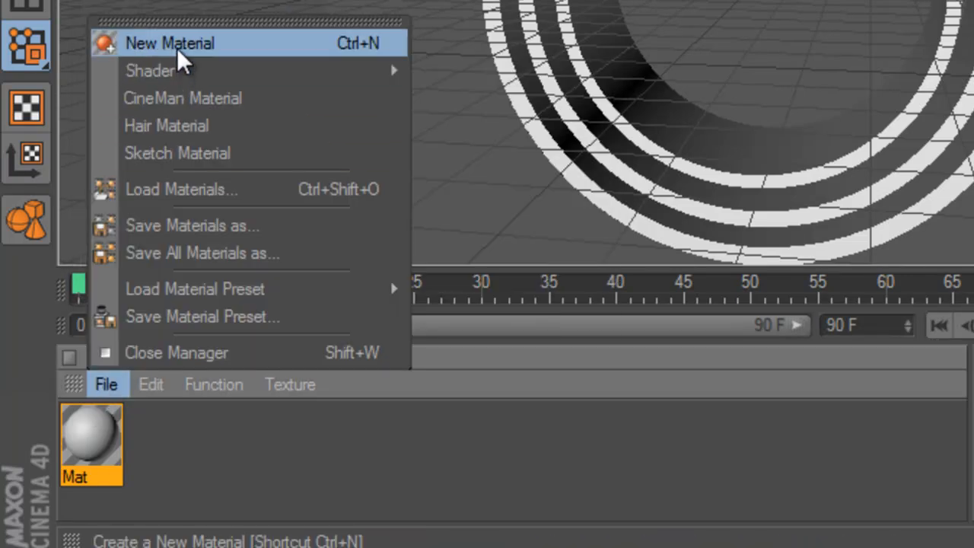
pyautogui.click(171, 42)
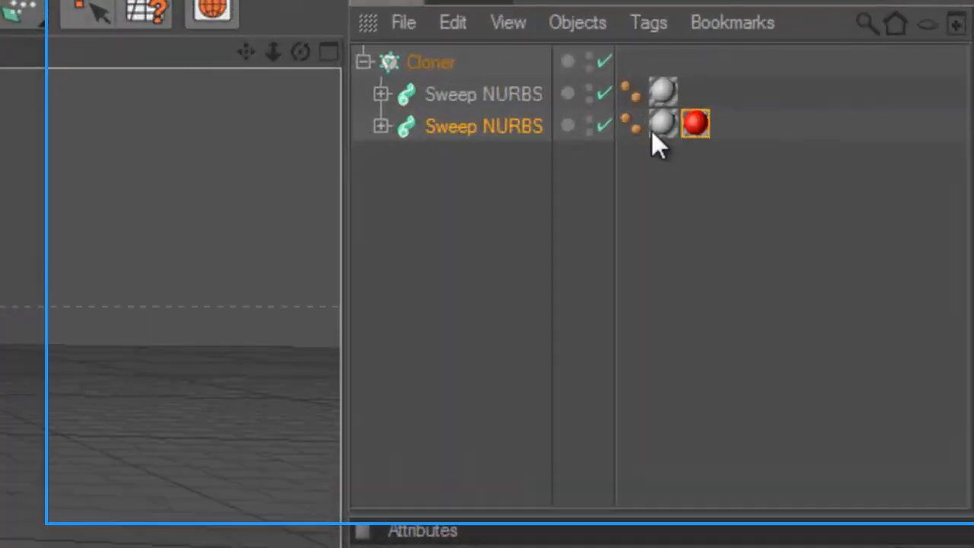
pyautogui.click(662, 124)
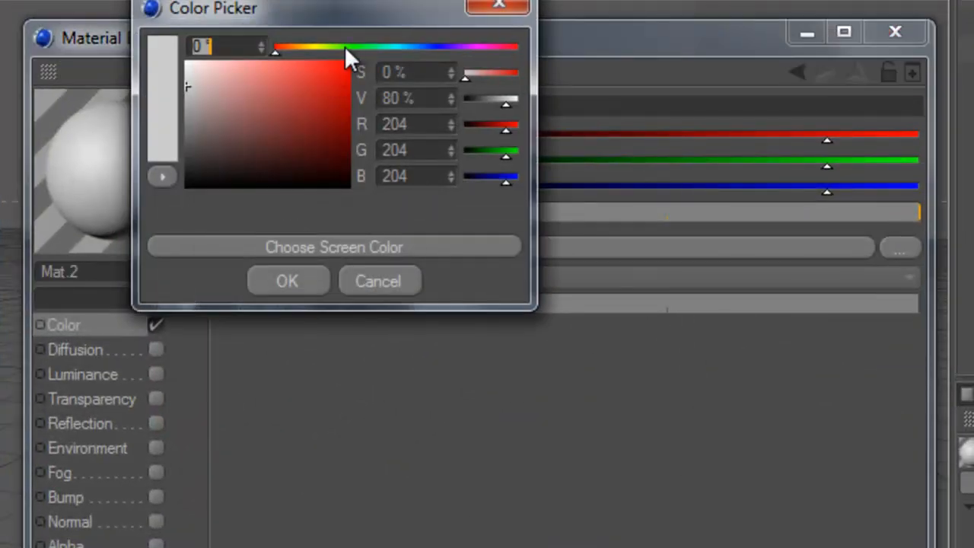
pyautogui.click(288, 280)
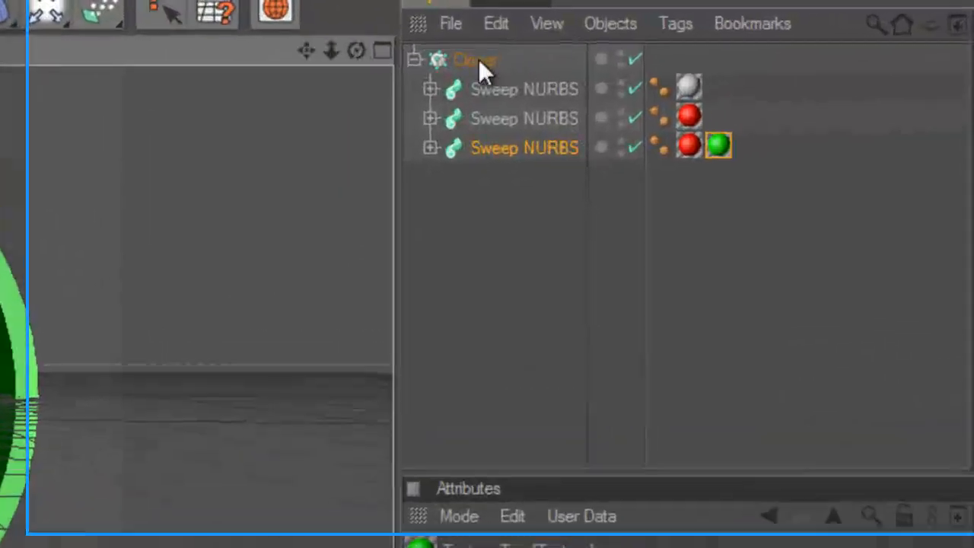
# - Set the Cloner's count to 3 so white, red and green rings nest
pyautogui.click(475, 59)
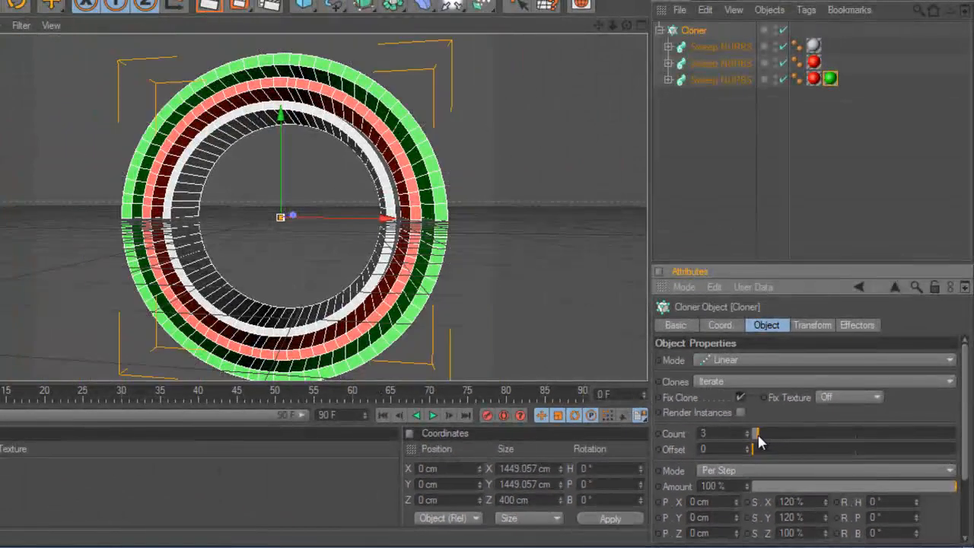
pyautogui.click(749, 430)
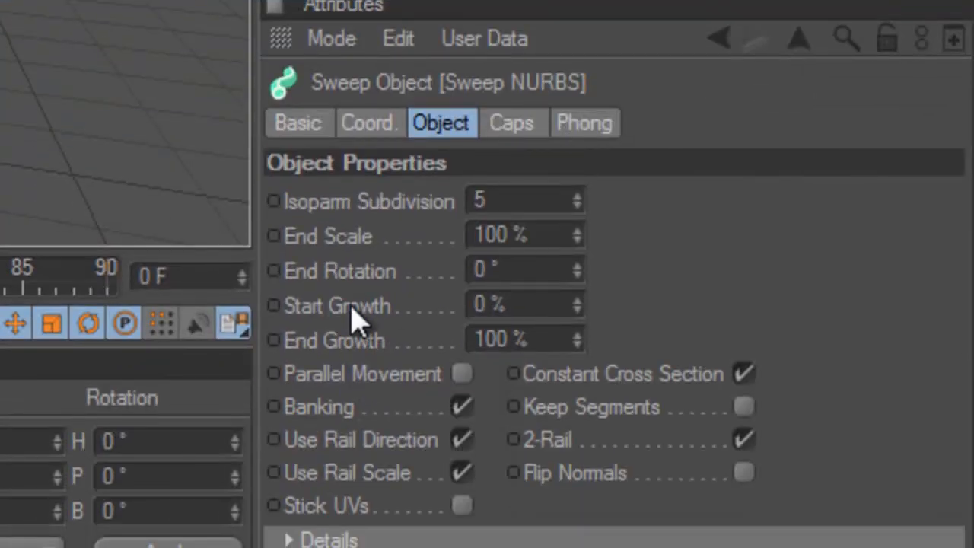
pyautogui.moveTo(297, 373)
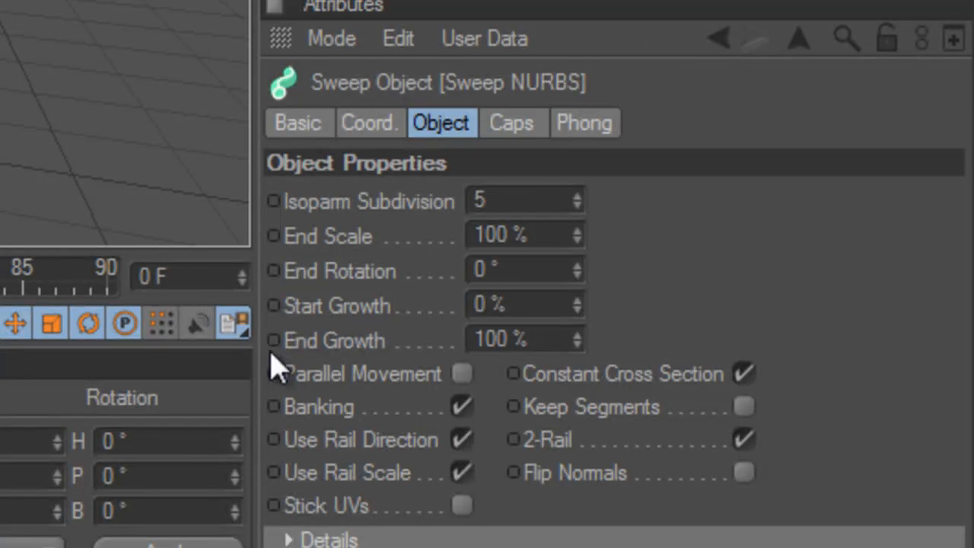
pyautogui.moveTo(590, 315)
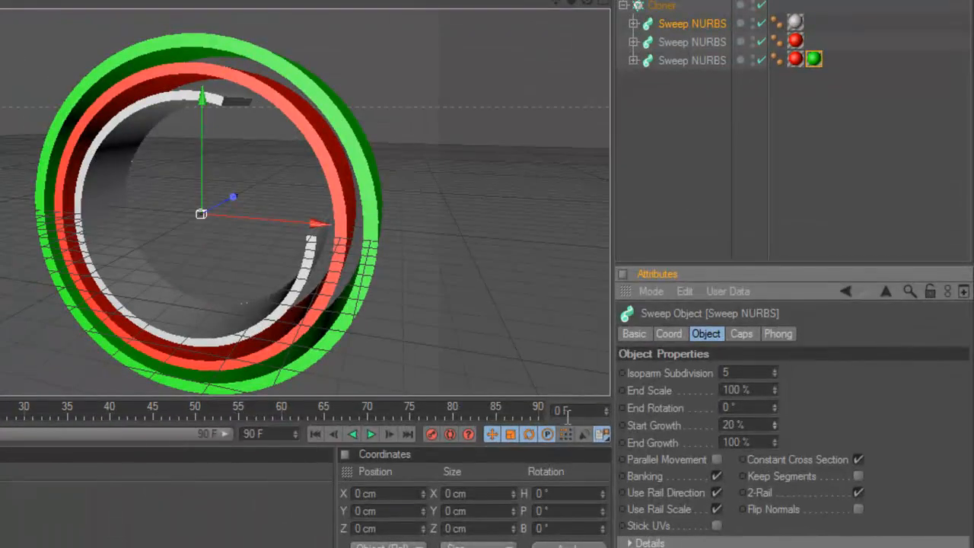
pyautogui.moveTo(246, 107)
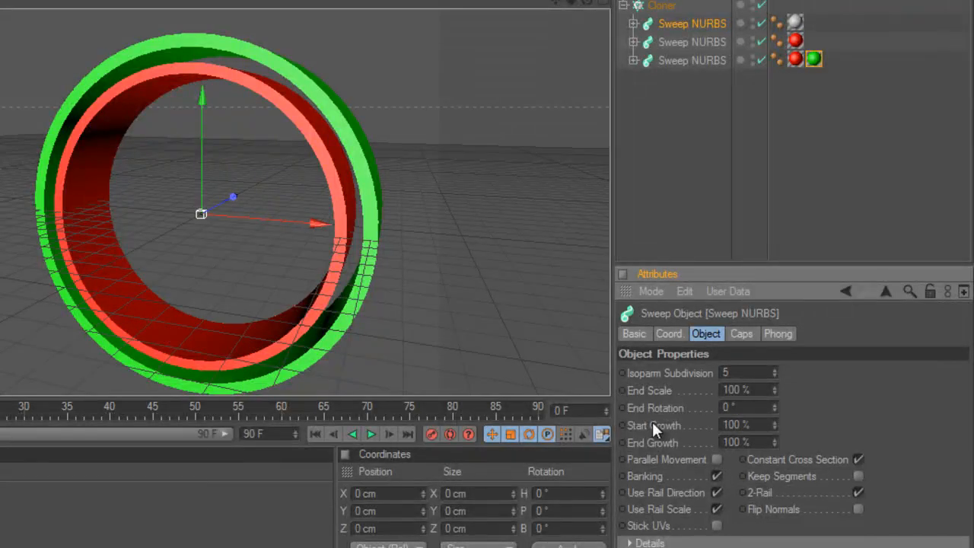
# - Raise the white ring's Start Growth (20%, then 100%) until it disappears
pyautogui.tripleClick(746, 425)
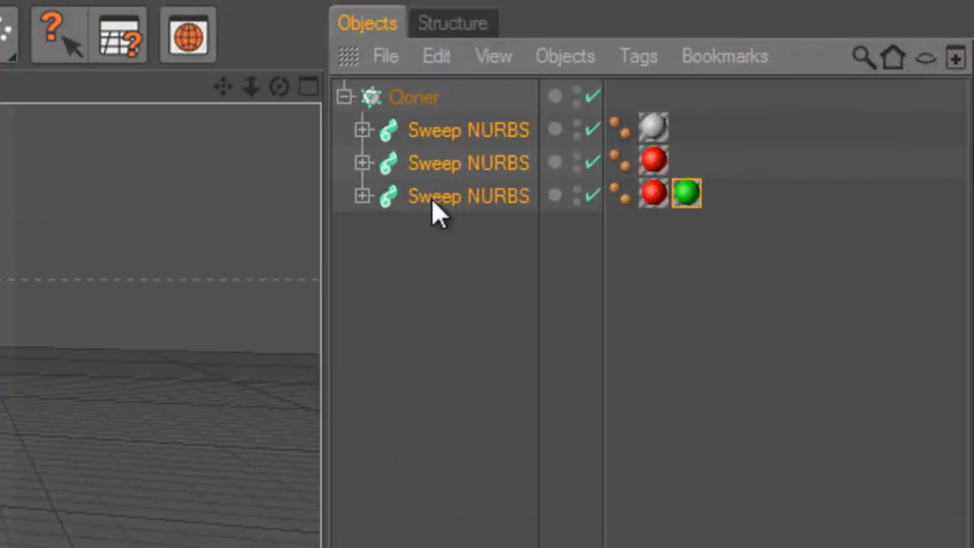
pyautogui.moveTo(480, 183)
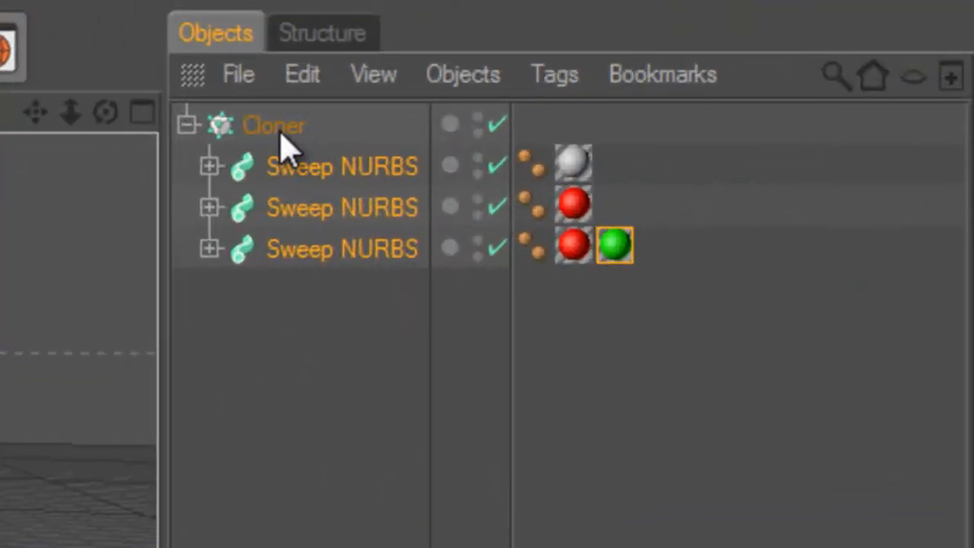
# - Give the Cloner a per-step R.B banking rotation so each ring clone turns further
pyautogui.click(274, 125)
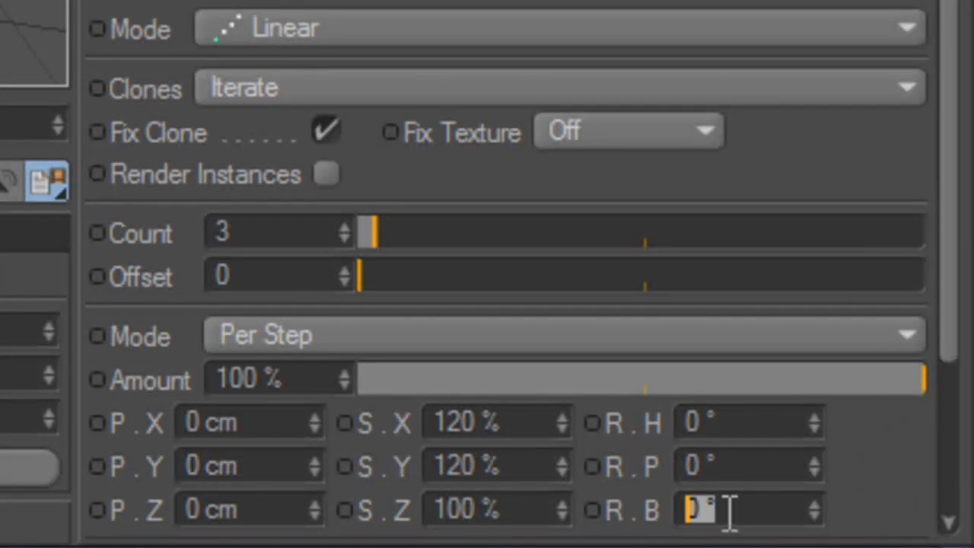
pyautogui.moveTo(647, 533)
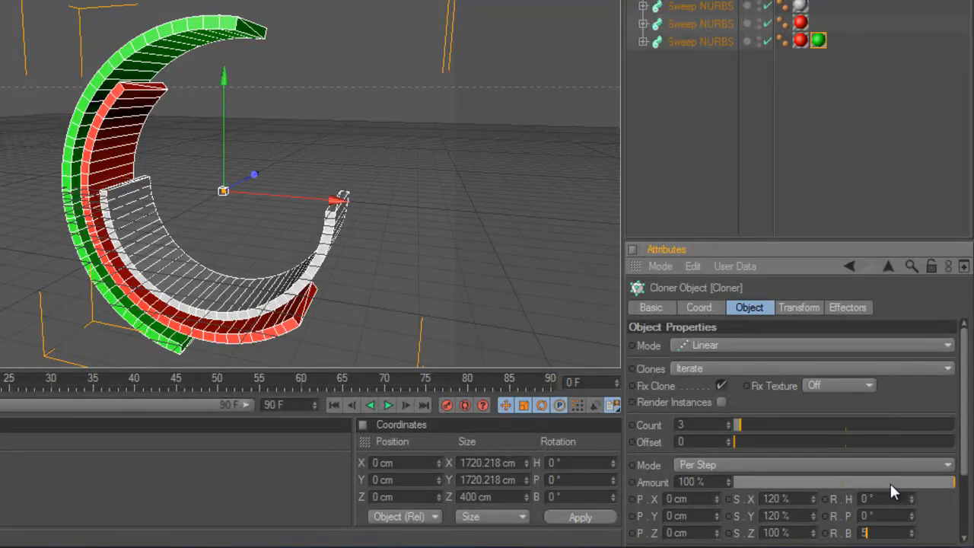
pyautogui.write('584')
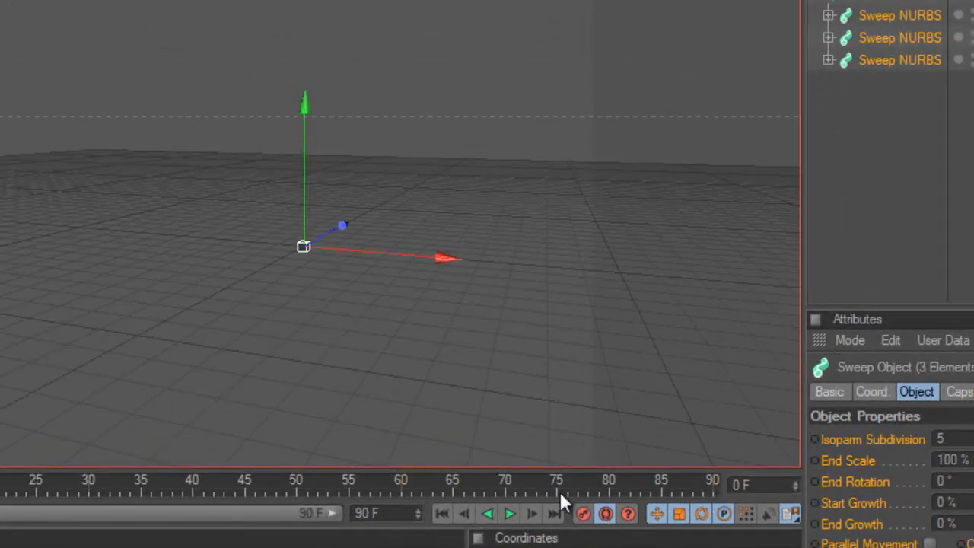
pyautogui.moveTo(658, 490)
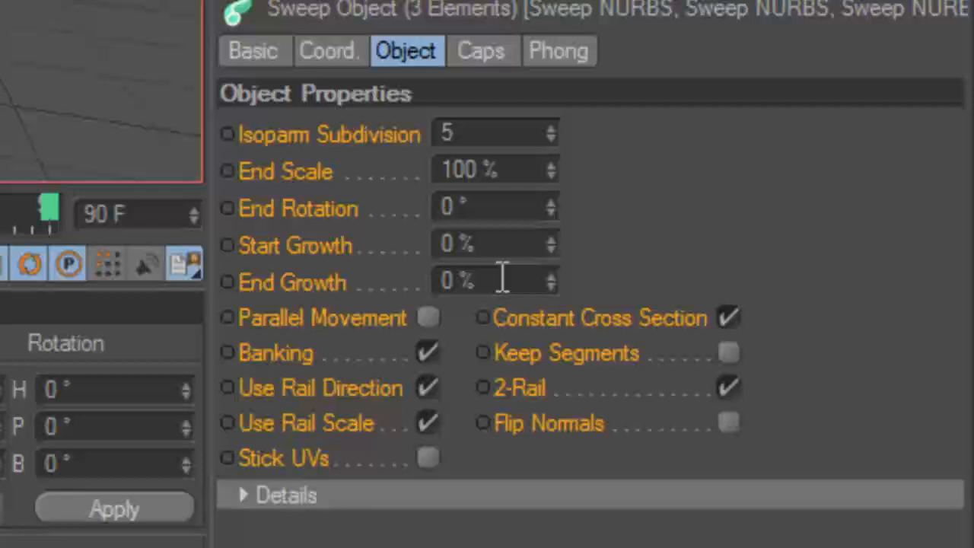
# - Keyframe the Sweep NURBS End Growth to reach 100% at frame 90, completing the rings
pyautogui.write('1')
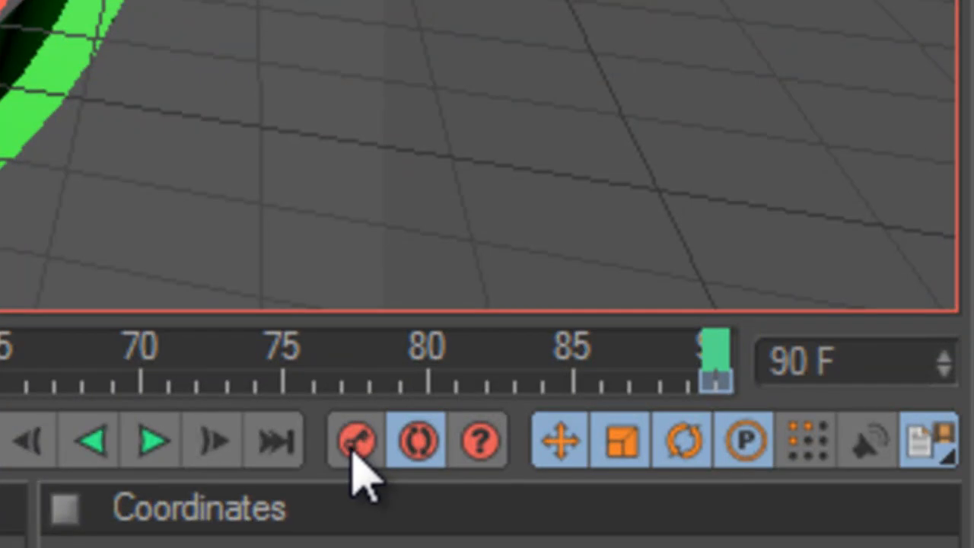
pyautogui.moveTo(414, 457)
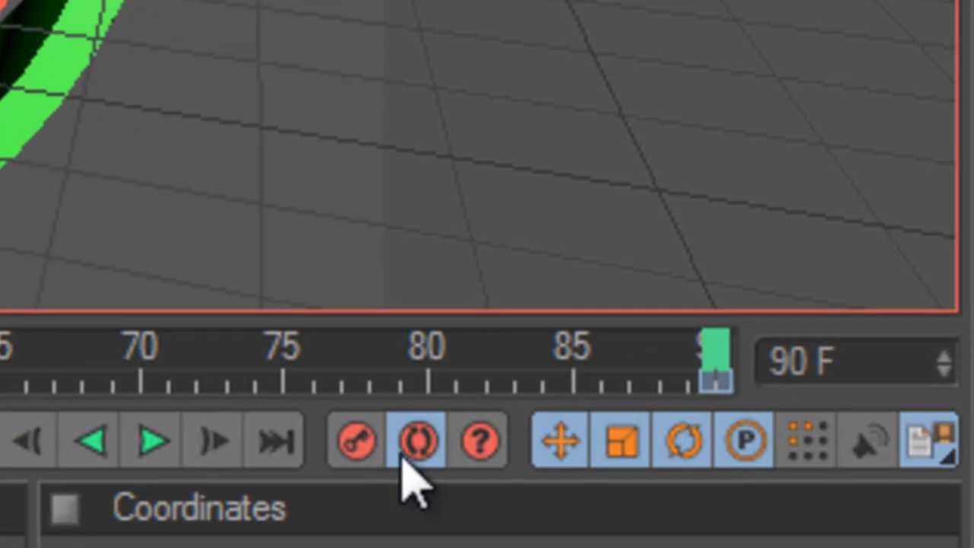
pyautogui.click(414, 442)
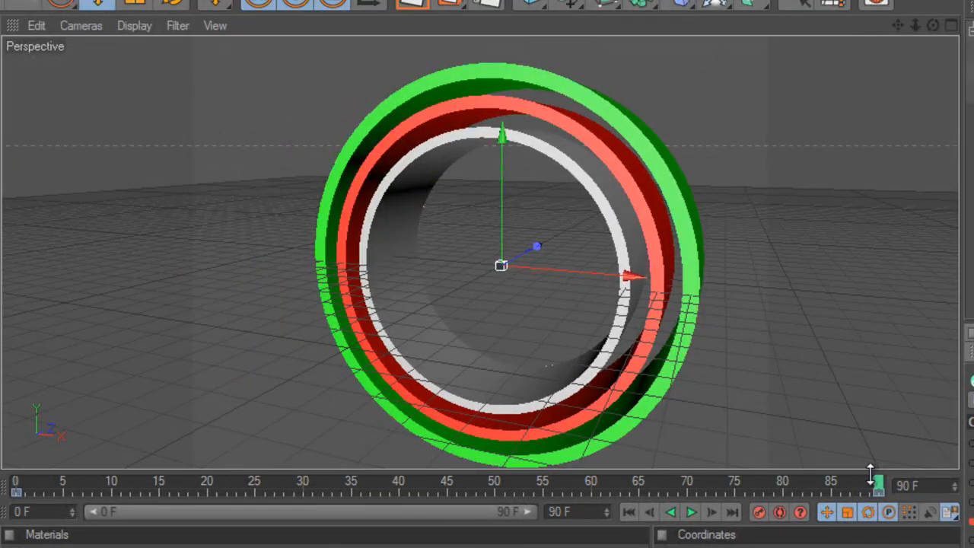
pyautogui.moveTo(877, 481); pyautogui.dragTo(612, 481)
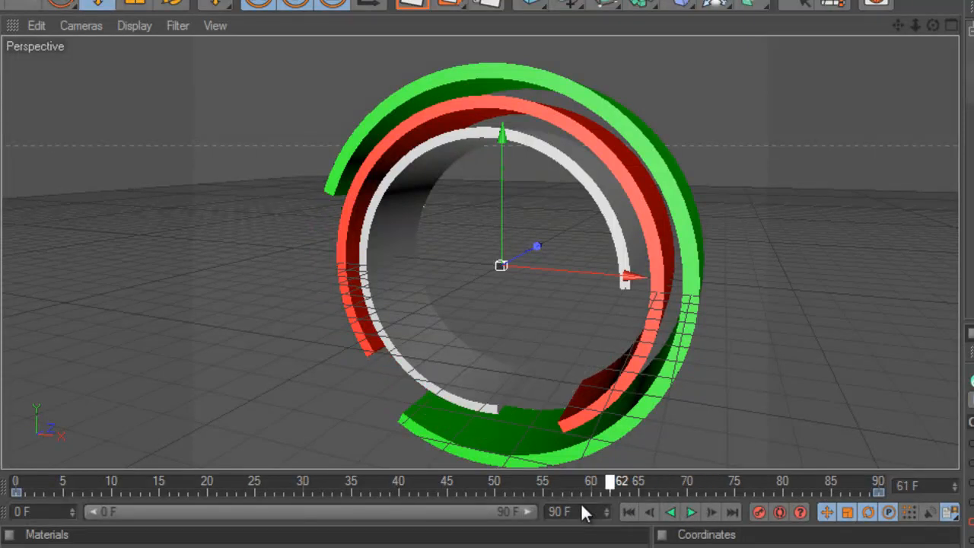
pyautogui.moveTo(609, 481); pyautogui.dragTo(179, 481)
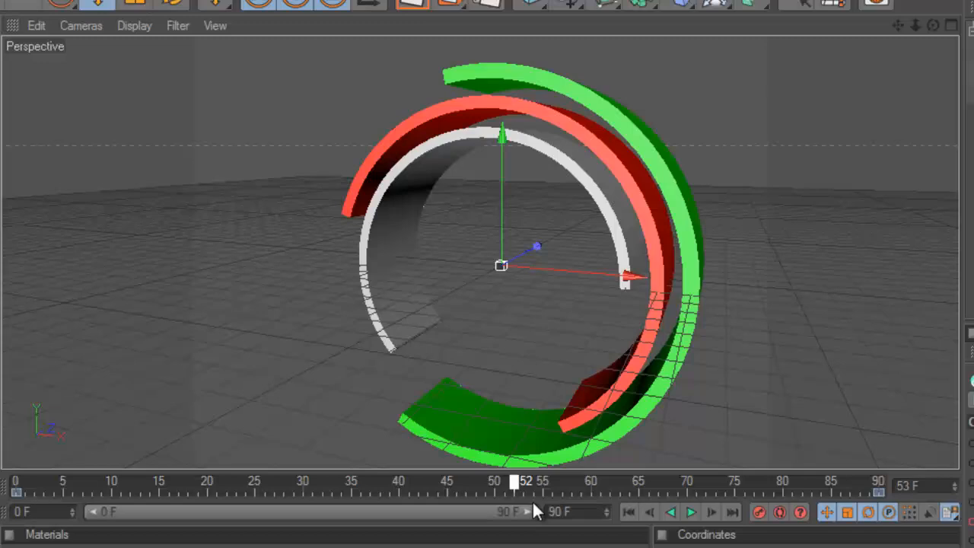
pyautogui.click(691, 511)
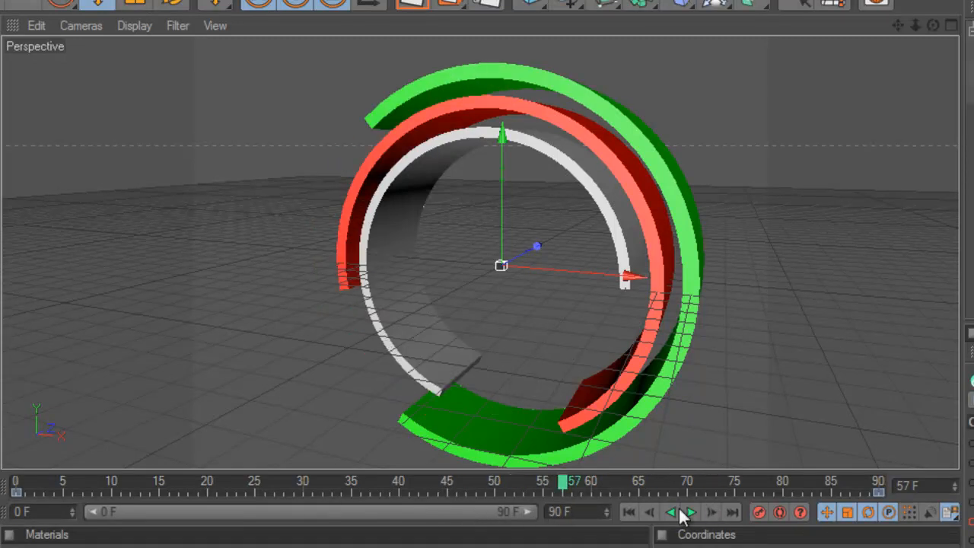